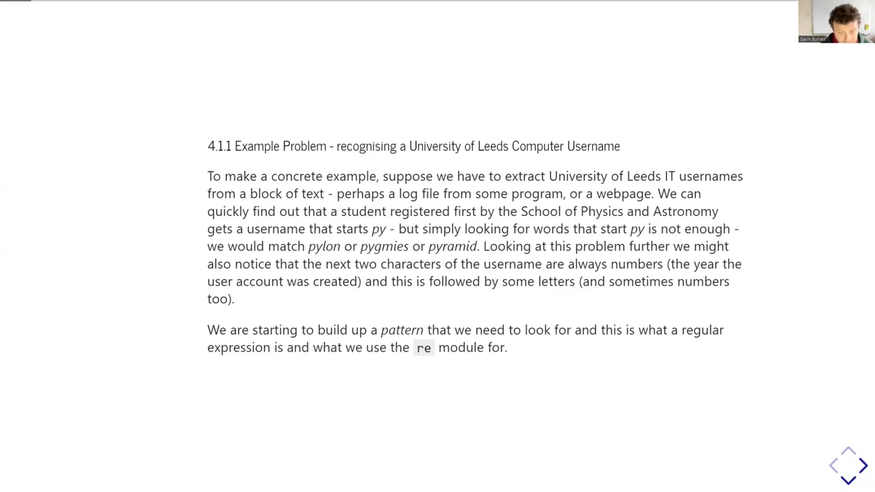
Advance to the slide with pattern re.compile(r"py22[a-z]+") and its syntax notes
{"action": "left_click", "coordinate": [861, 464]}
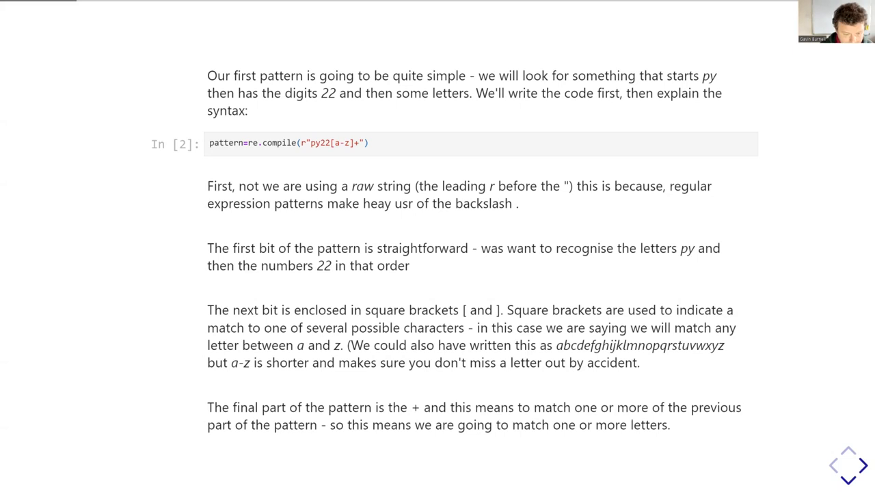
Scroll to the match/search cell whose search returns py22jns at span 28–35
{"action": "scroll", "scroll_direction": "down", "scroll_amount": 3}
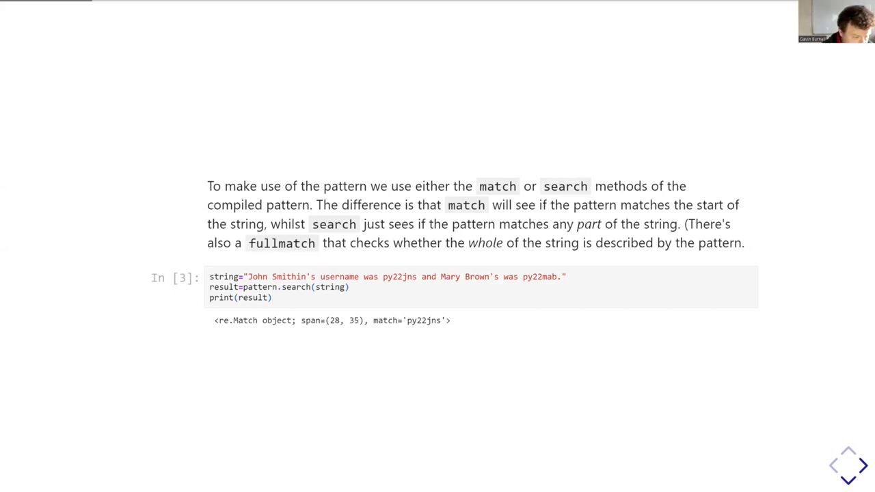
{"action": "left_click", "coordinate": [848, 465]}
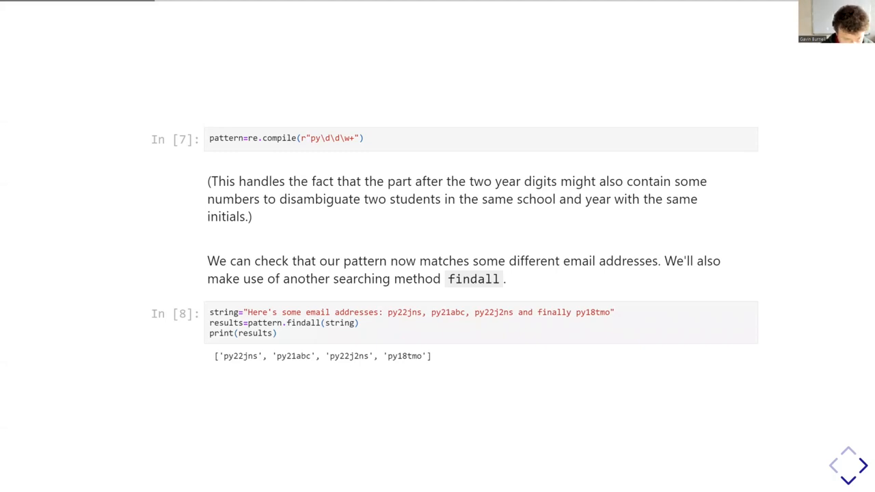
Scroll to cell In [8] showing findall returning the four matching usernames
{"action": "scroll", "scroll_direction": "down", "scroll_amount": 3}
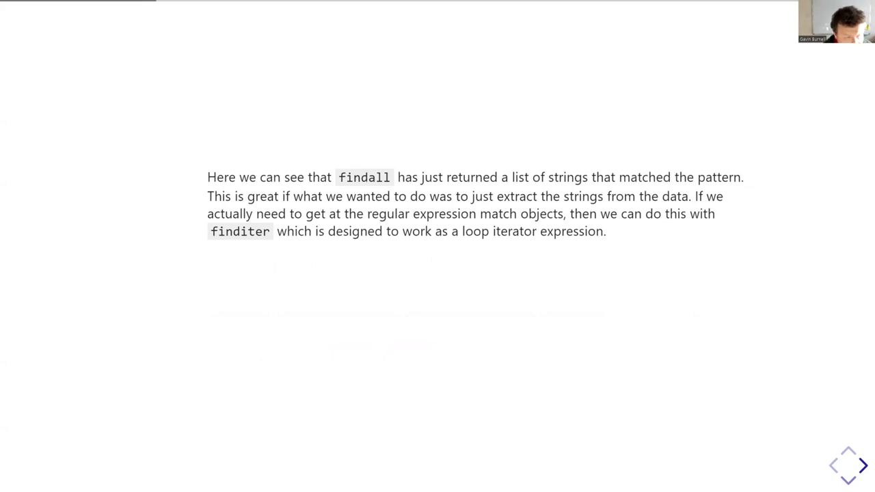
Advance to the slide noting findall returns strings while finditer yields match objects
{"action": "left_click", "coordinate": [863, 465]}
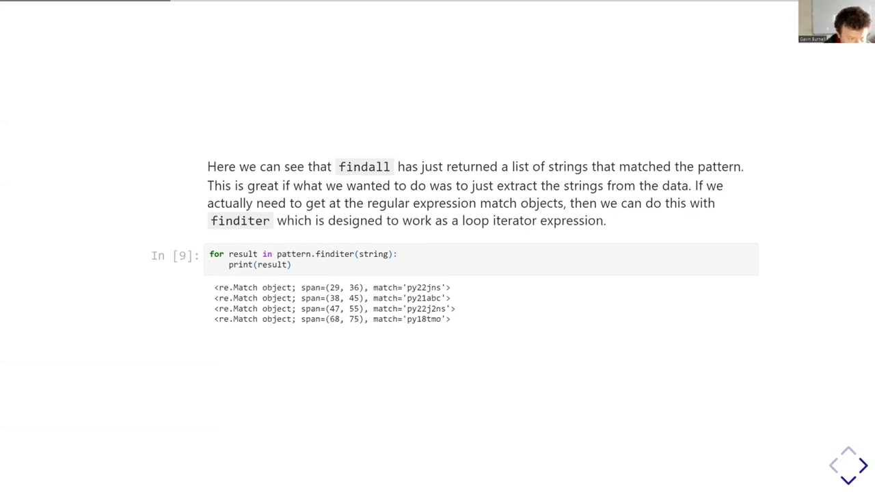
Reveal the In [9] finditer loop printing a match object for each username
{"action": "left_click", "coordinate": [862, 465]}
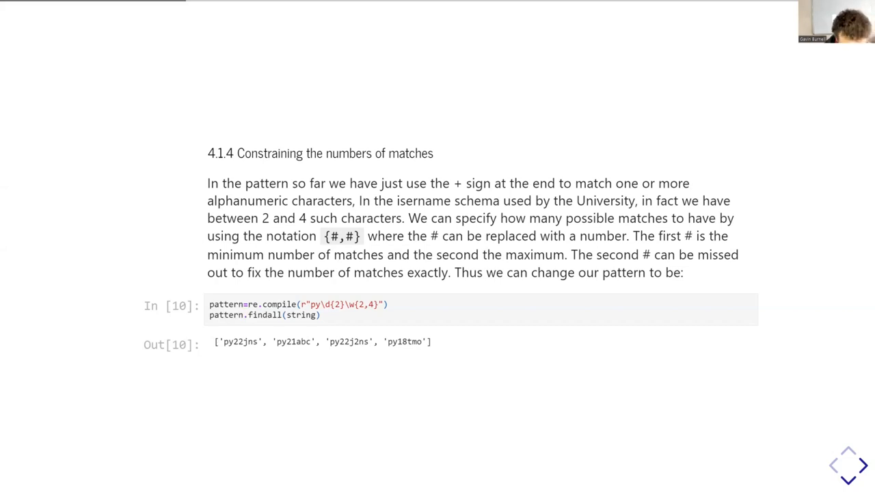
Show the 'Constraining the numbers of matches' slide with py\d{2}\w{2,4} finding four usernames
{"action": "left_click", "coordinate": [863, 465]}
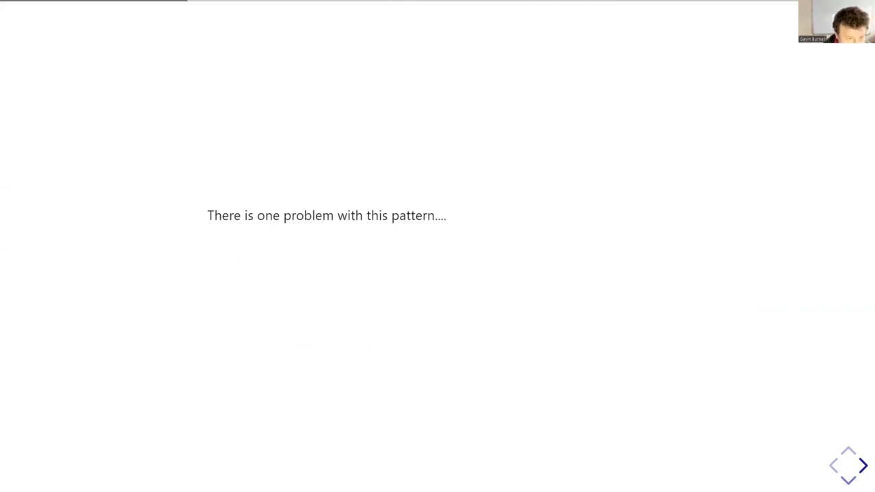
Reveal the In [11] search wrongly matching py22very in happy22verylong, then advance to the \b slide
{"action": "left_click", "coordinate": [861, 465]}
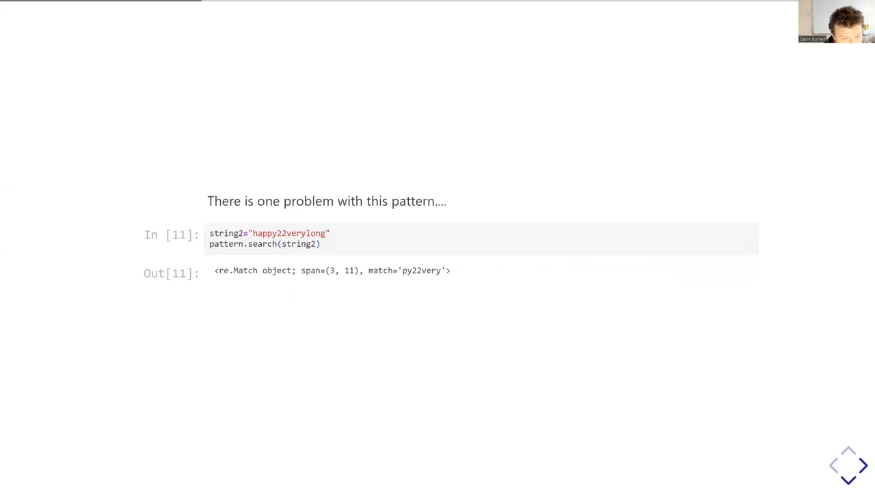
{"action": "left_click", "coordinate": [861, 465]}
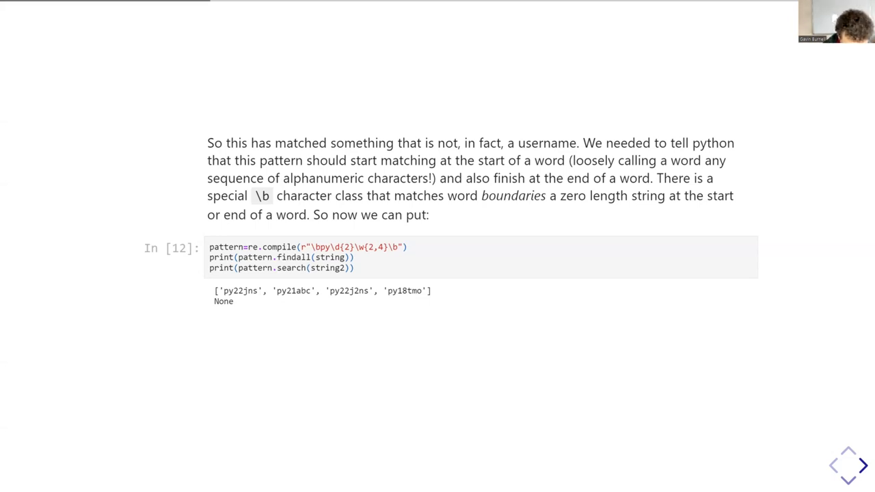
Reveal the concluding remark that the \b pattern matches valid usernames and rejects the bad one
{"action": "left_click", "coordinate": [847, 465]}
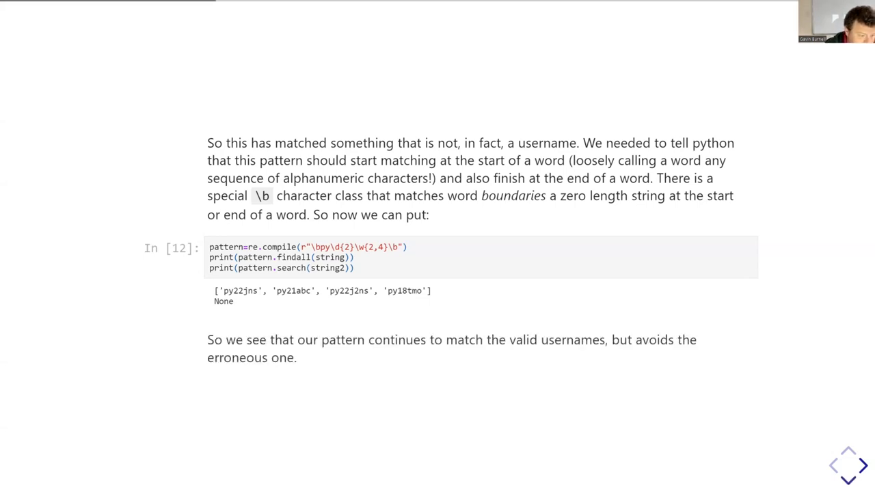